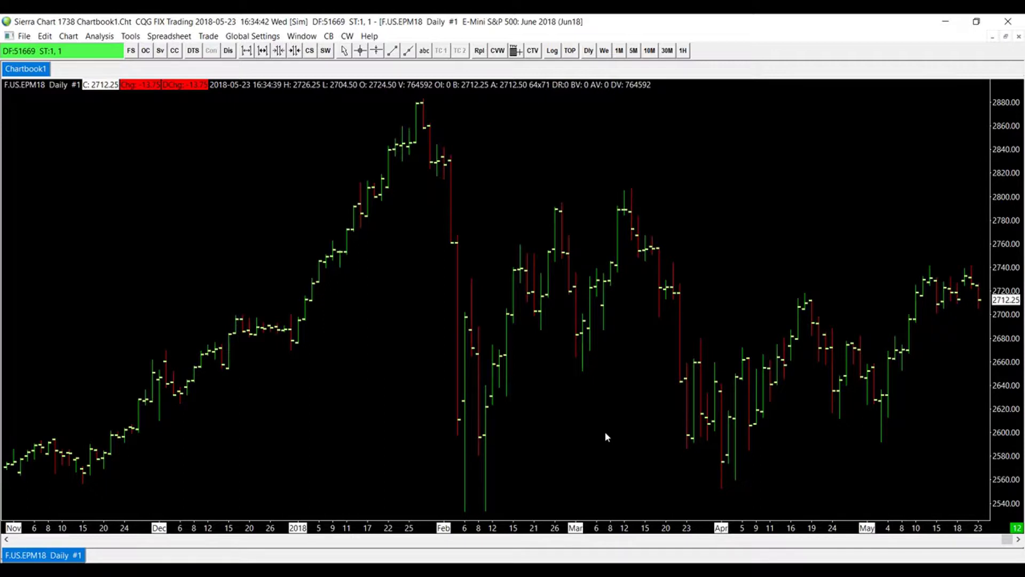
pyautogui.moveTo(591, 445)
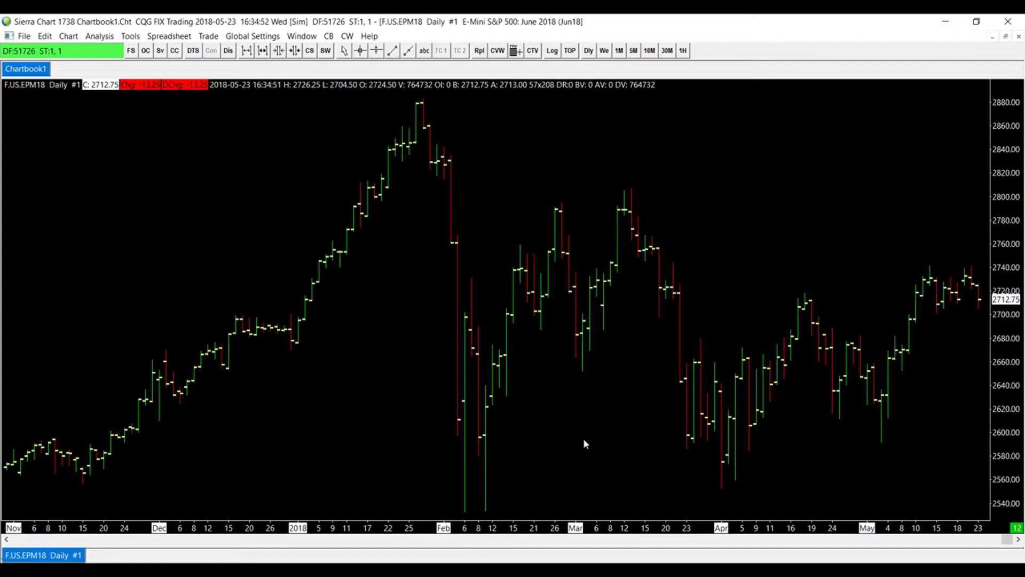
pyautogui.moveTo(475, 324)
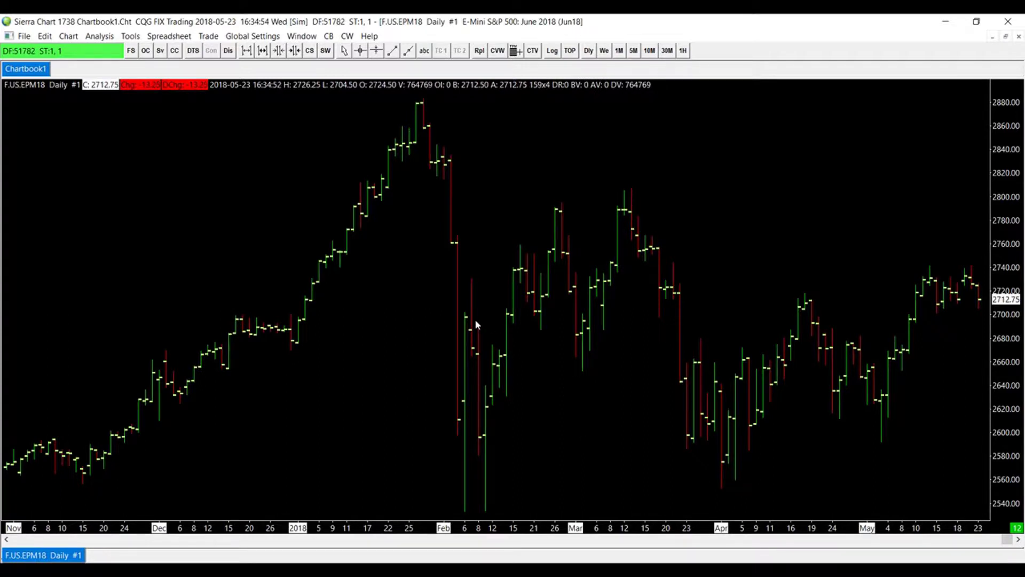
pyautogui.moveTo(302, 243)
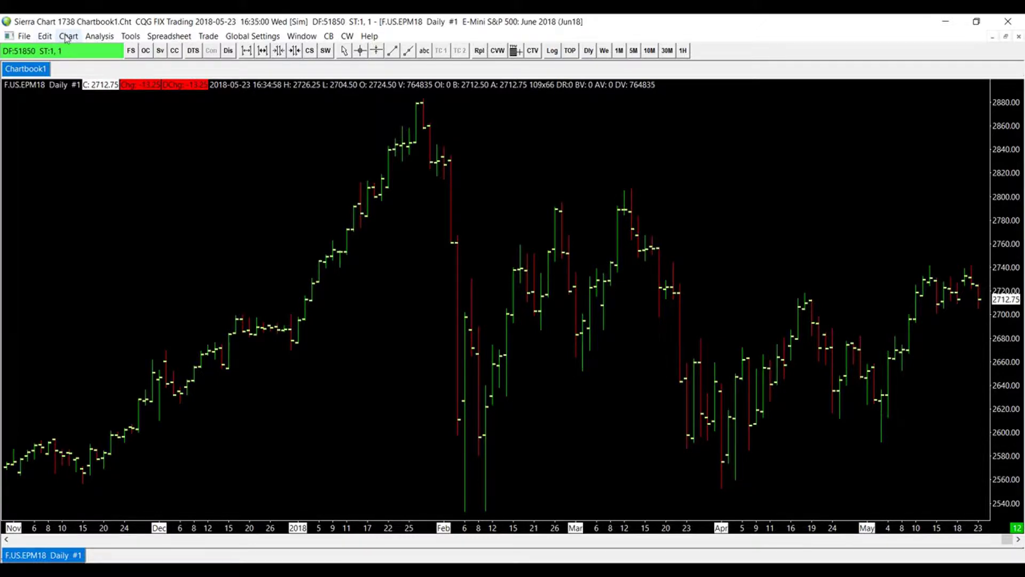
# - Open Chart Settings for F.US.EPM18 and leave Auto-Set From Data Feed unticked
pyautogui.click(68, 36)
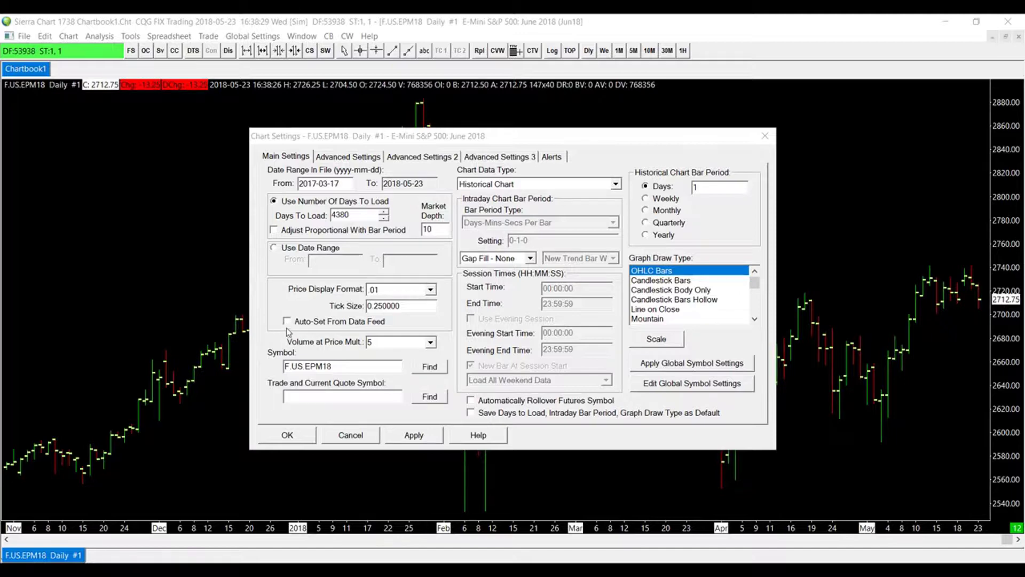
pyautogui.click(287, 321)
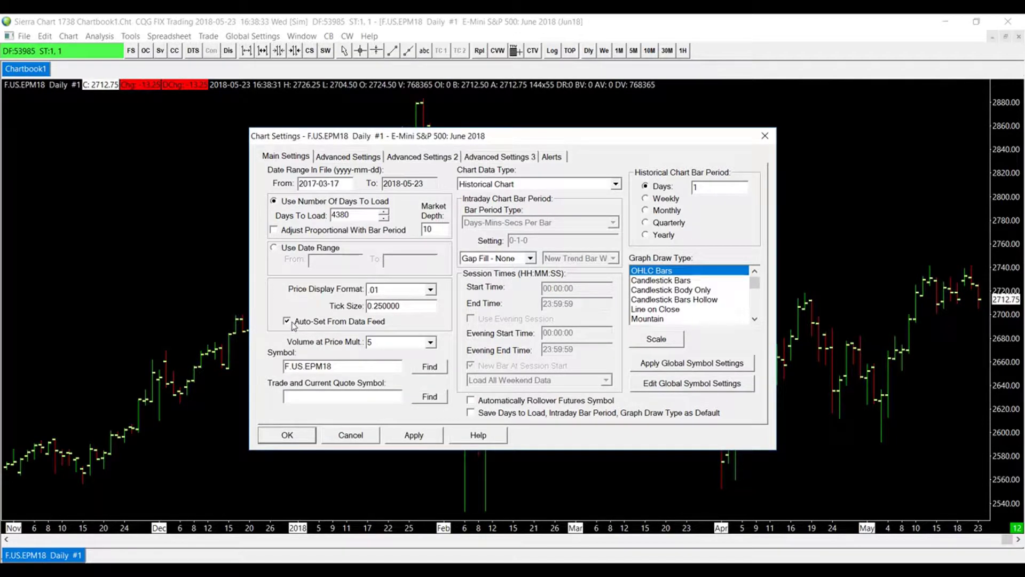
pyautogui.click(286, 321)
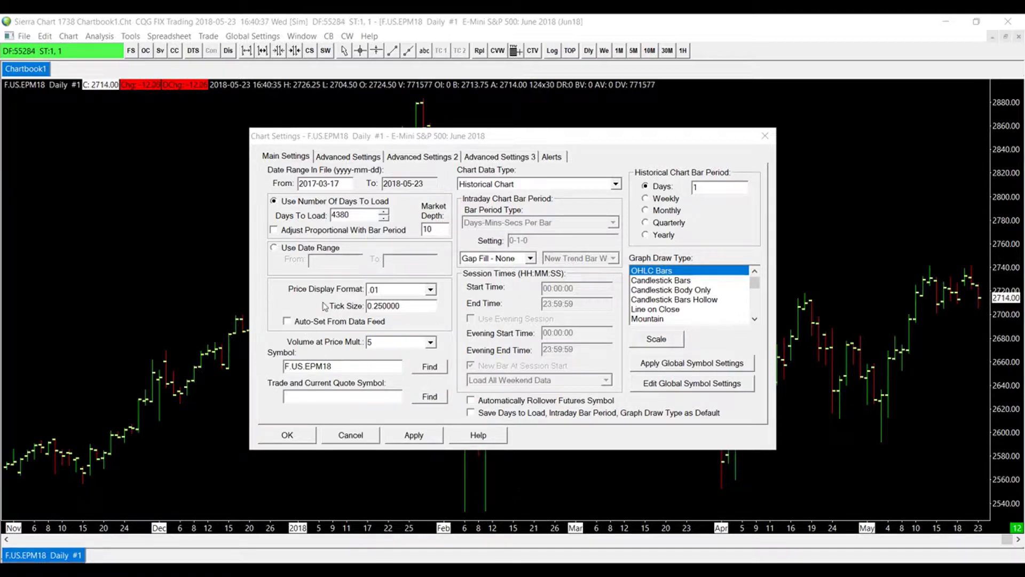
pyautogui.moveTo(319, 300)
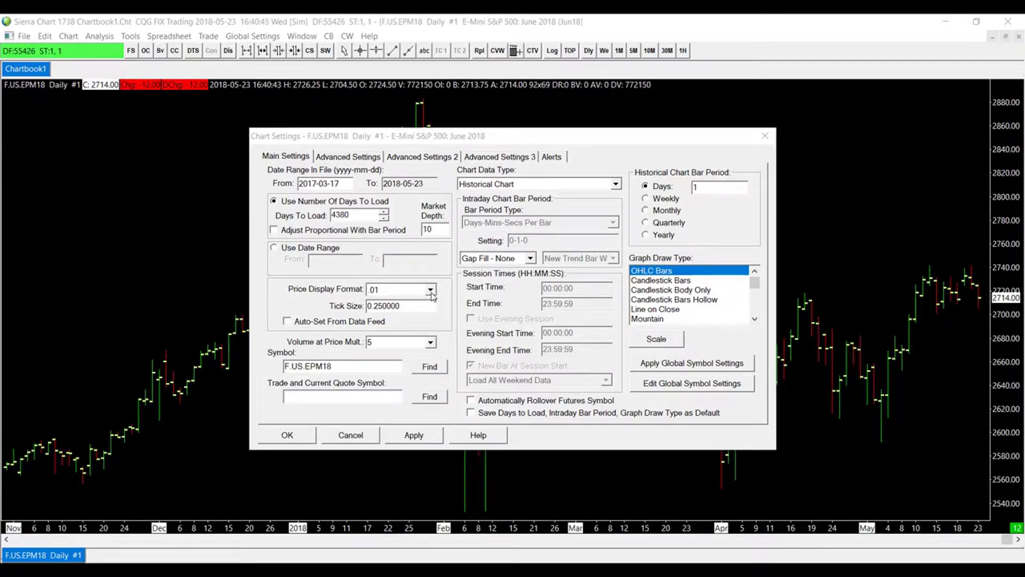
pyautogui.click(431, 288)
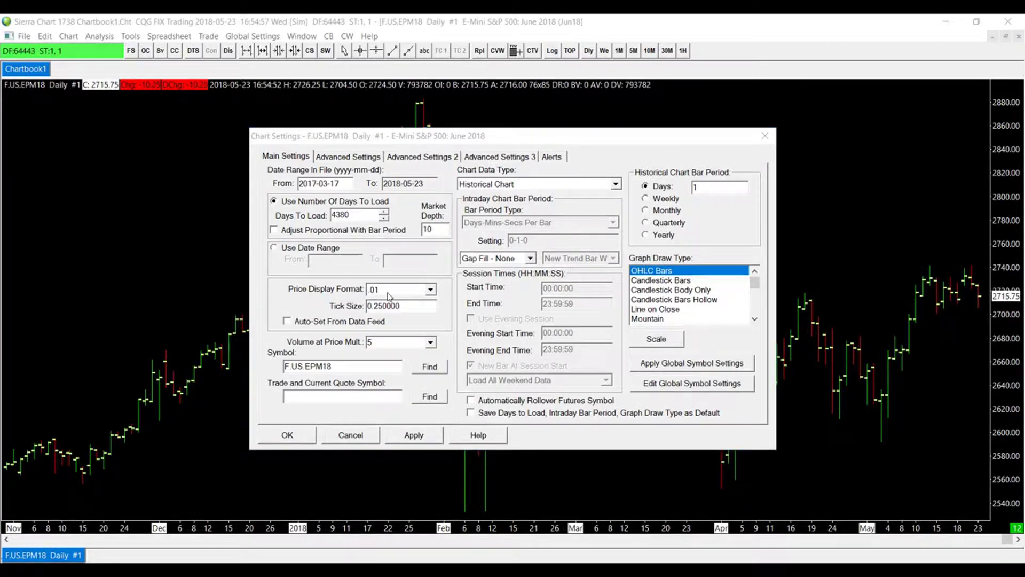
pyautogui.moveTo(305, 292)
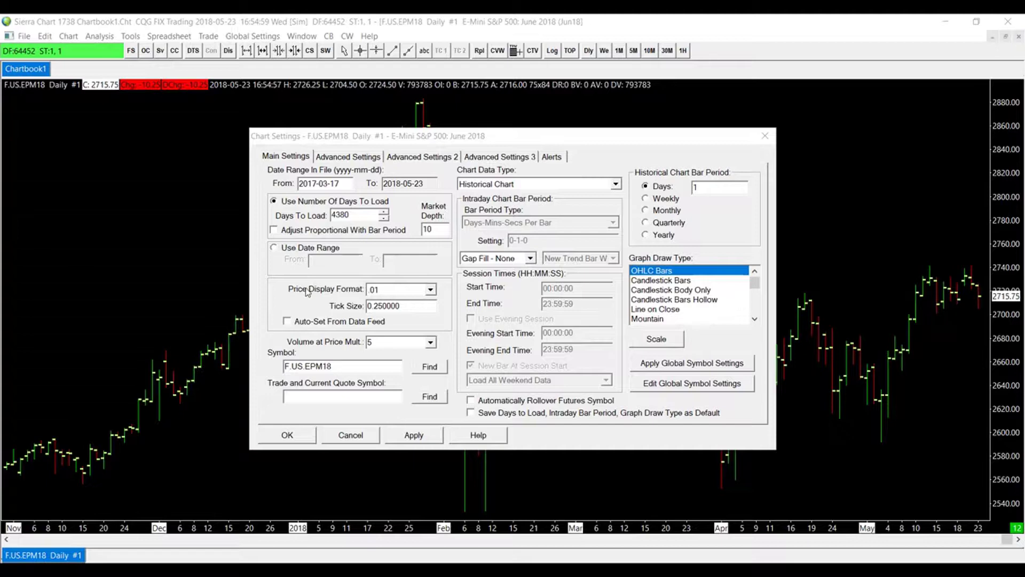
pyautogui.moveTo(384, 290)
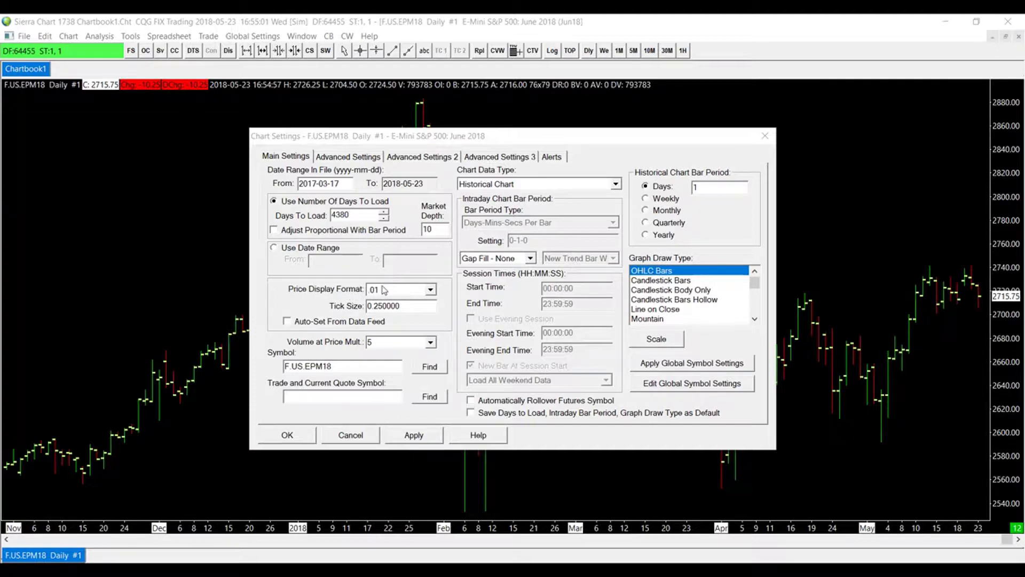
pyautogui.moveTo(353, 326)
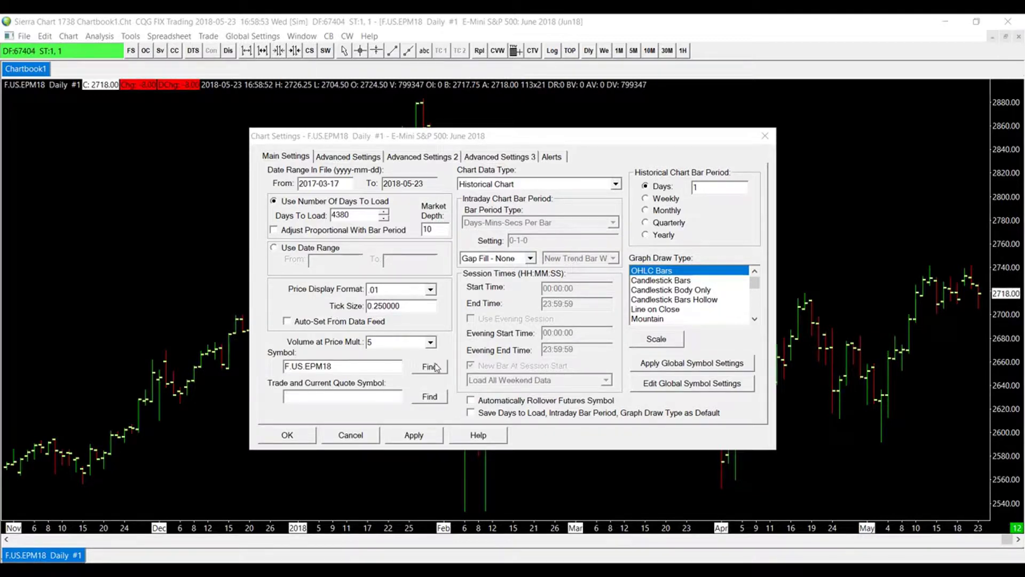
pyautogui.click(414, 434)
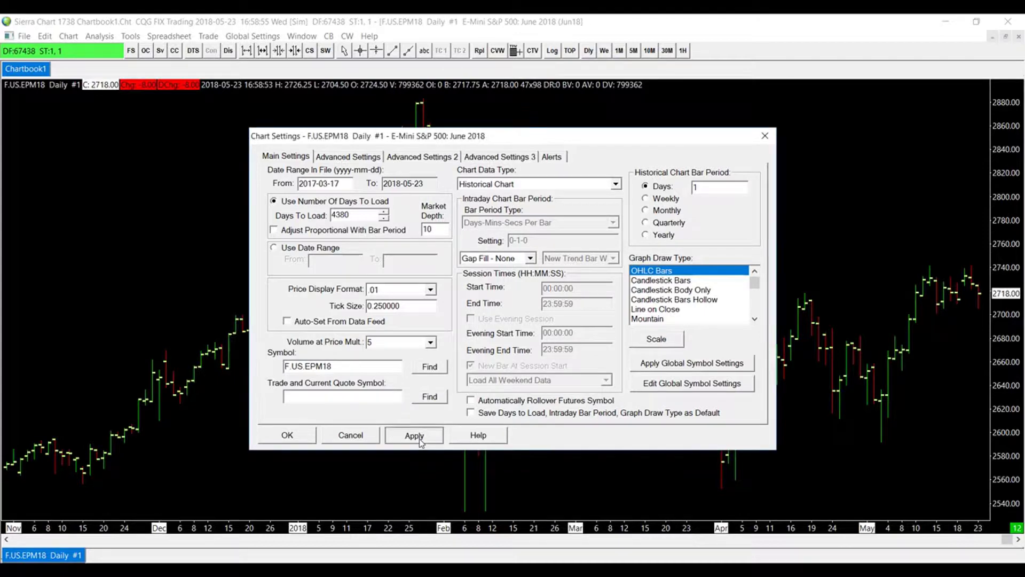
# - Apply the chart settings and show Advanced Settings 2 with 12.5 currency value per tick
pyautogui.click(413, 434)
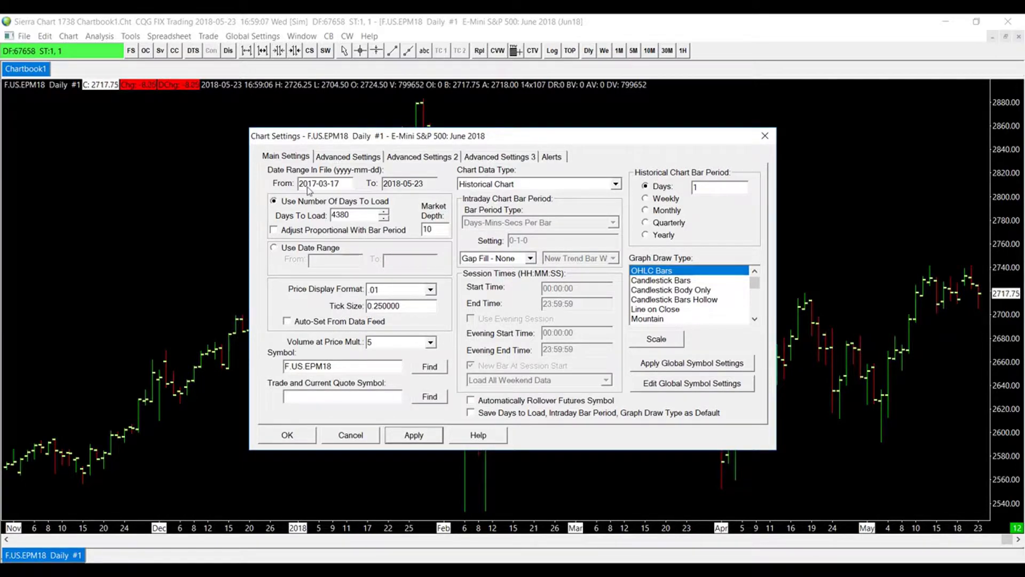
pyautogui.click(422, 156)
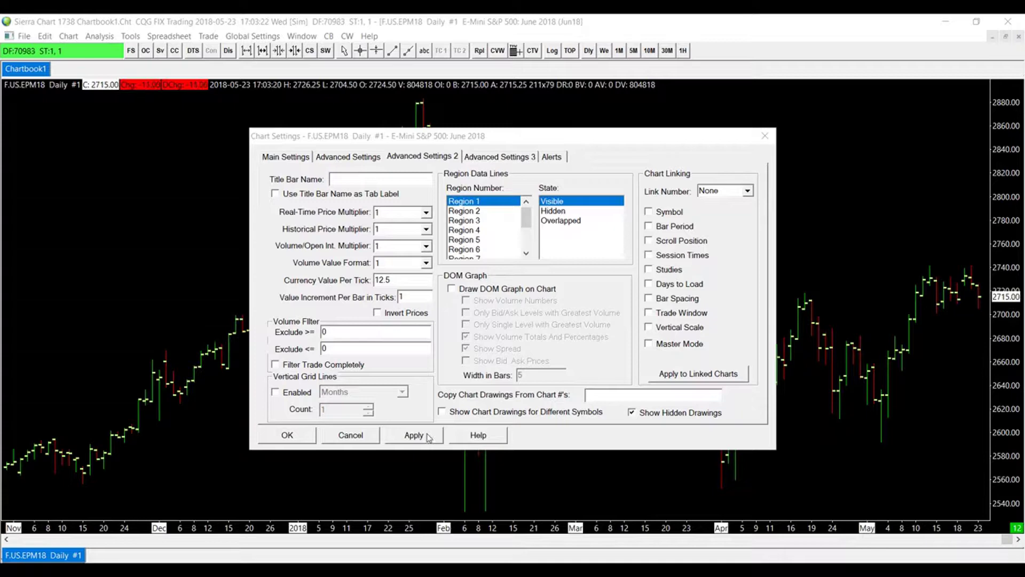
pyautogui.click(413, 434)
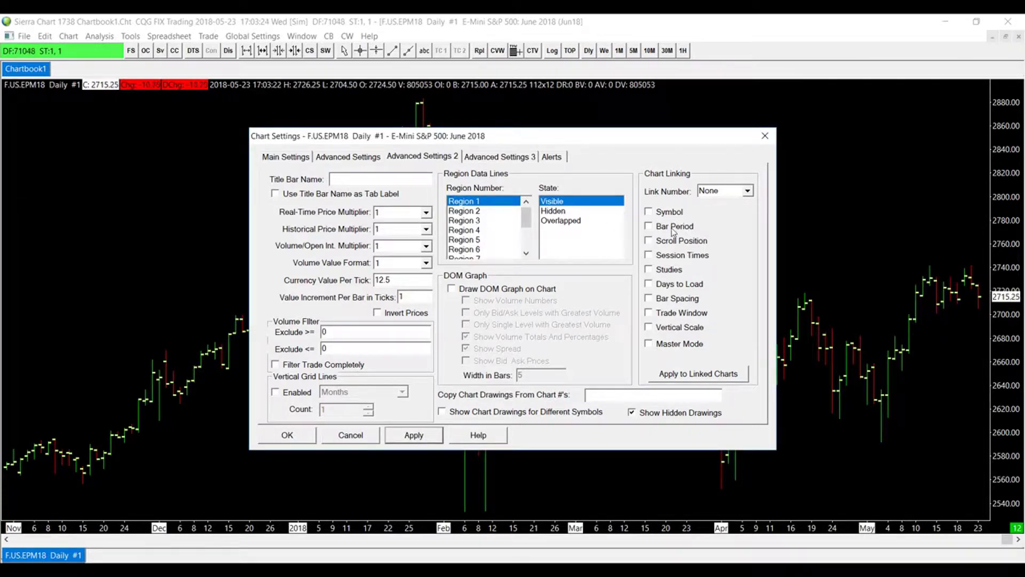
# - Close Chart Settings with OK and open the Global Settings menu
pyautogui.click(286, 434)
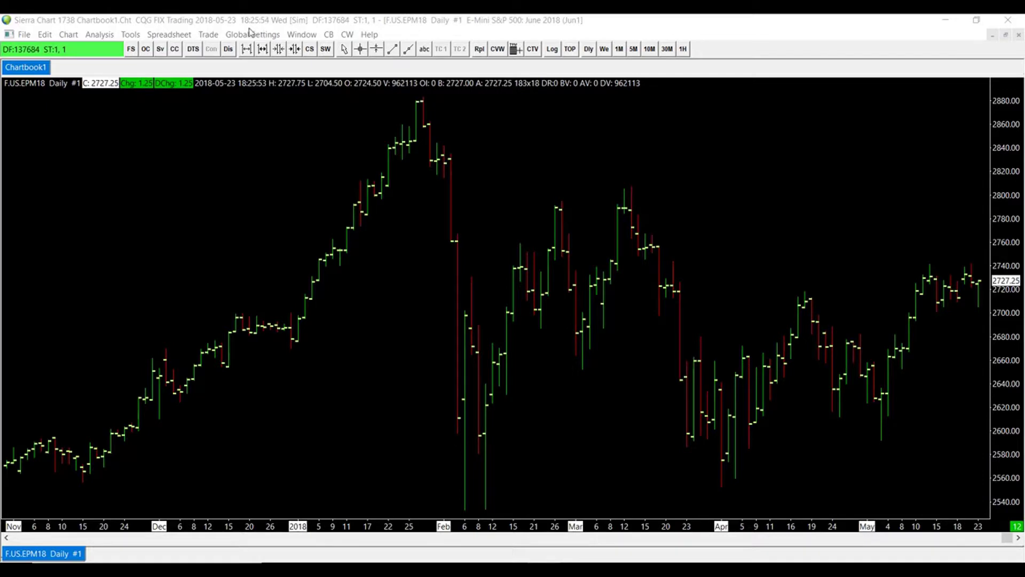
pyautogui.click(253, 34)
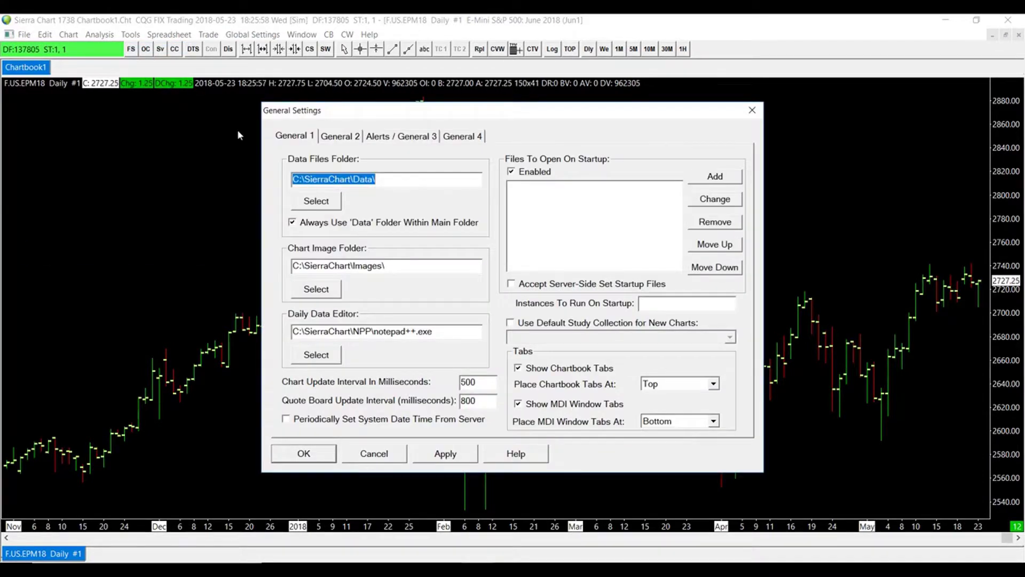
# - Enable Display Fractions In Short Format on the General 2 page and apply
pyautogui.click(340, 136)
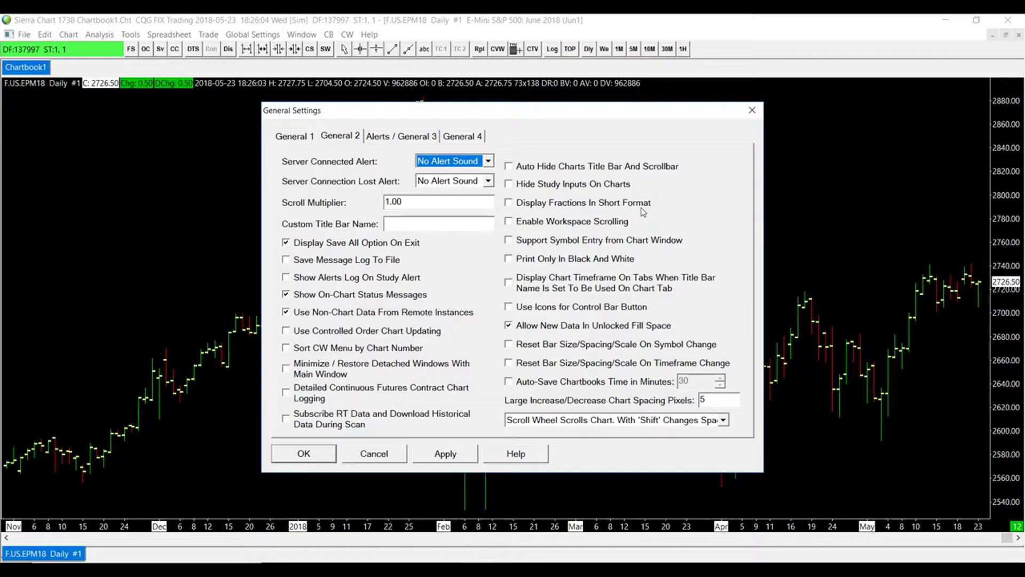
pyautogui.click(508, 202)
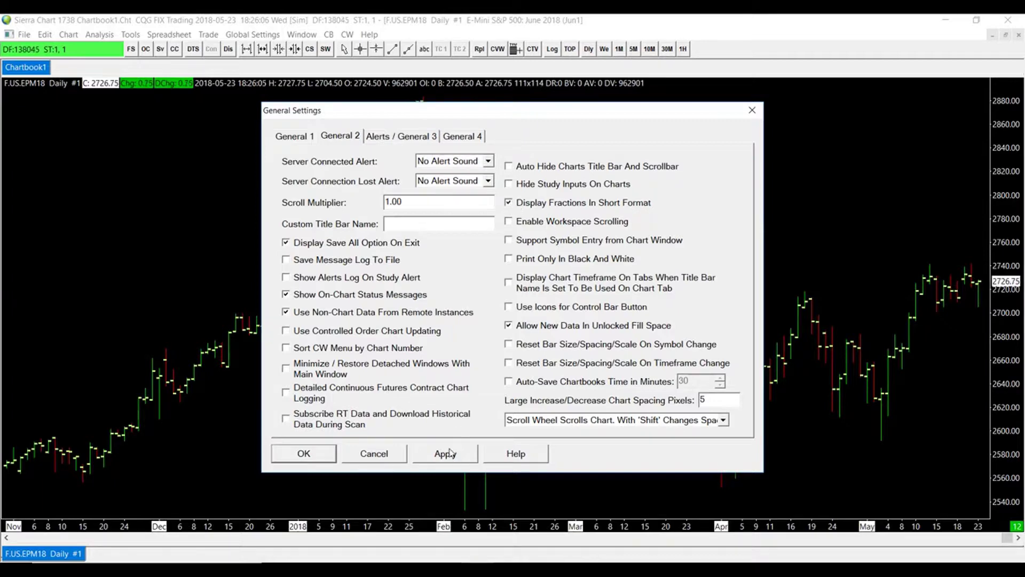
pyautogui.click(445, 453)
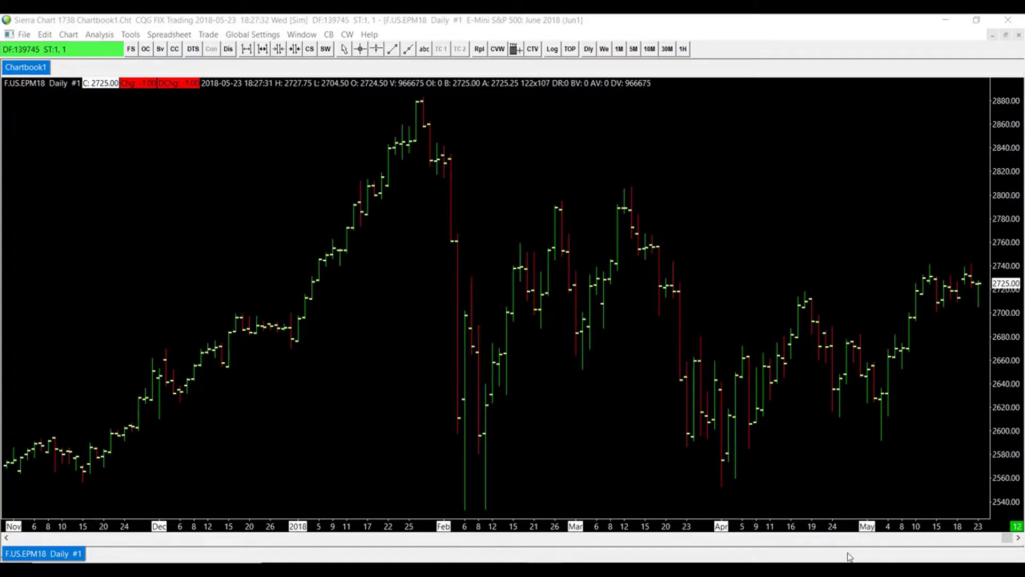
pyautogui.moveTo(894, 547)
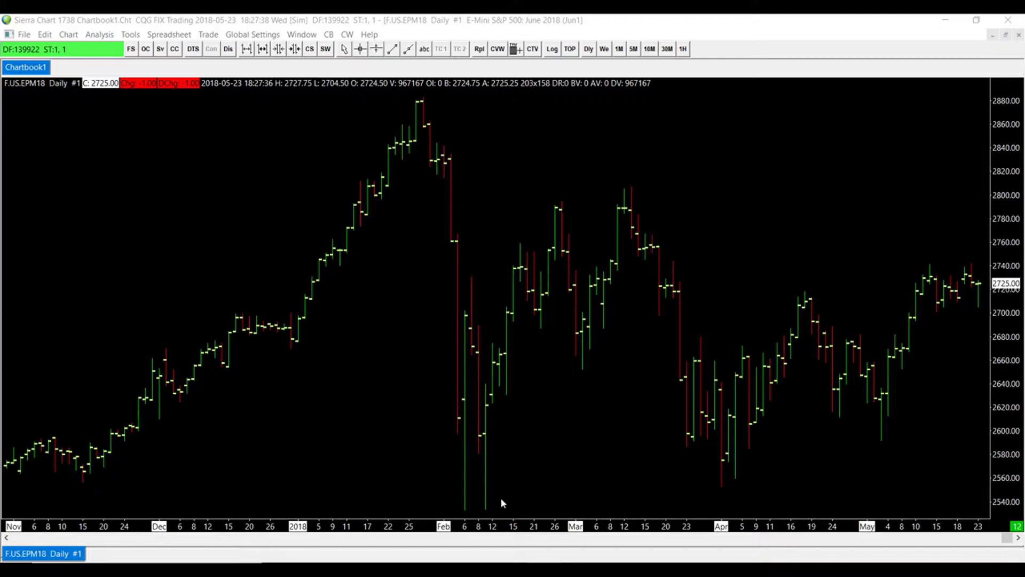
# - Add the ADX study from Chart Studies and open its Study Settings
pyautogui.click(100, 34)
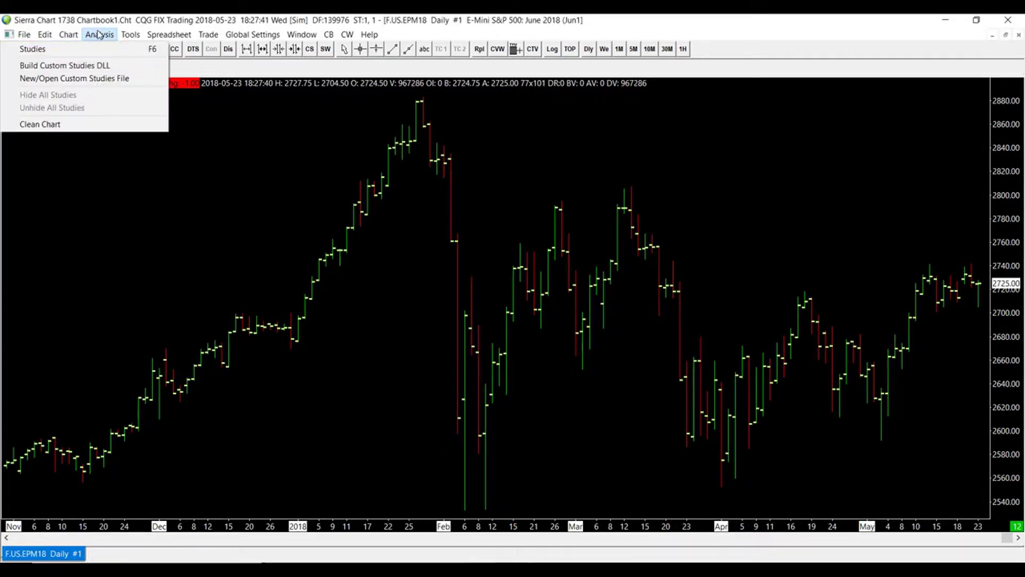
pyautogui.click(32, 49)
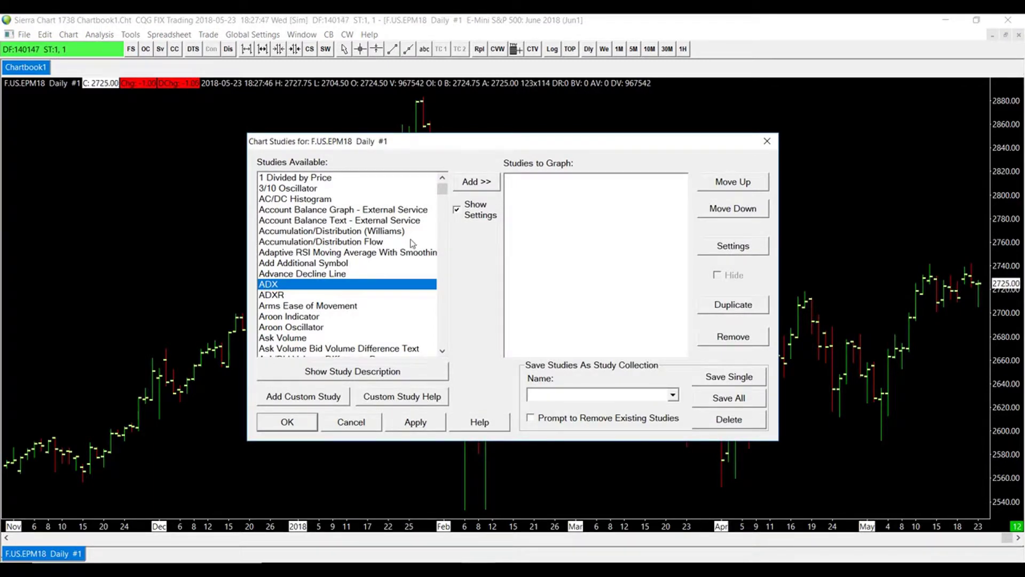
pyautogui.scroll(-3)
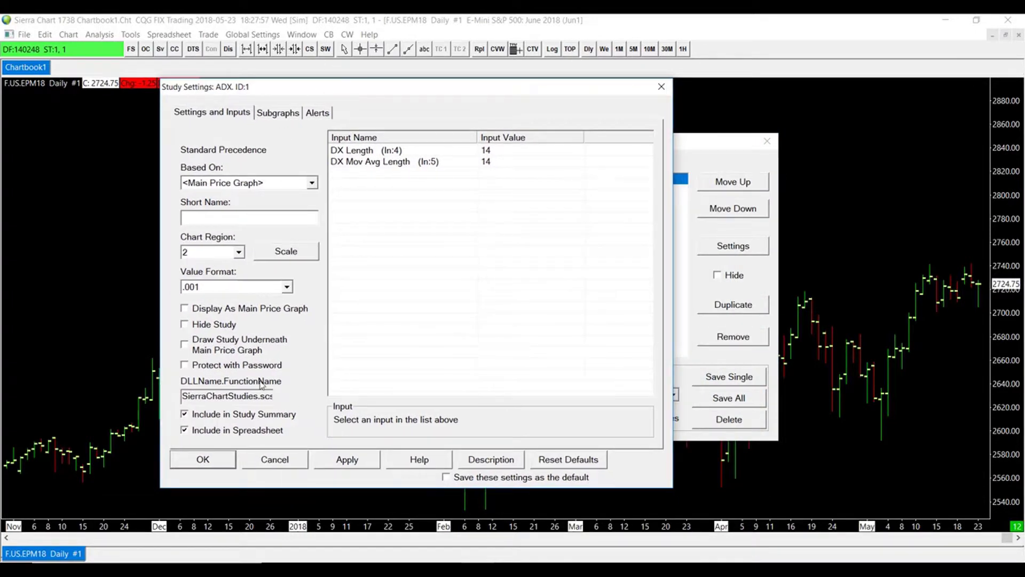
pyautogui.click(203, 459)
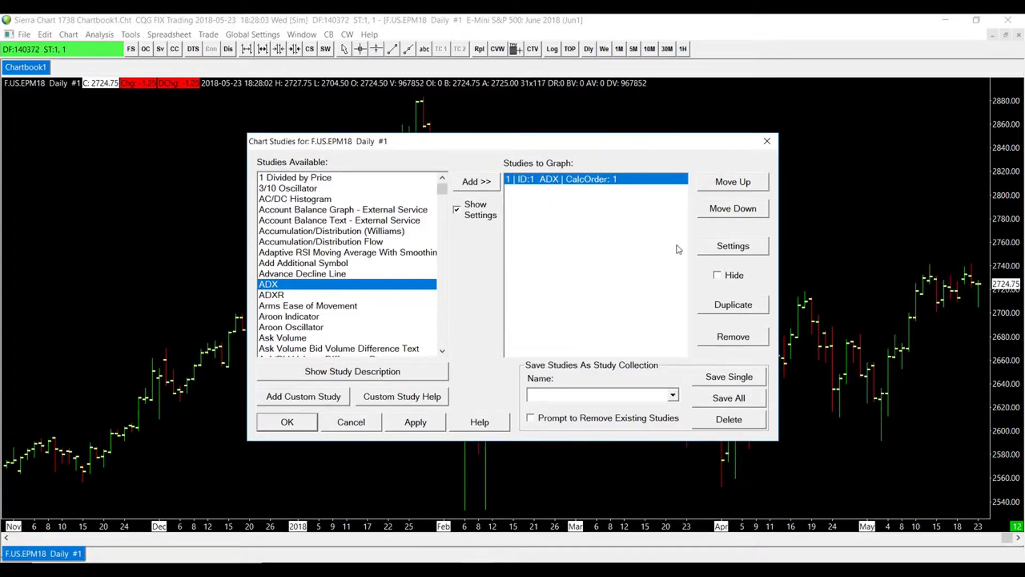
pyautogui.click(732, 246)
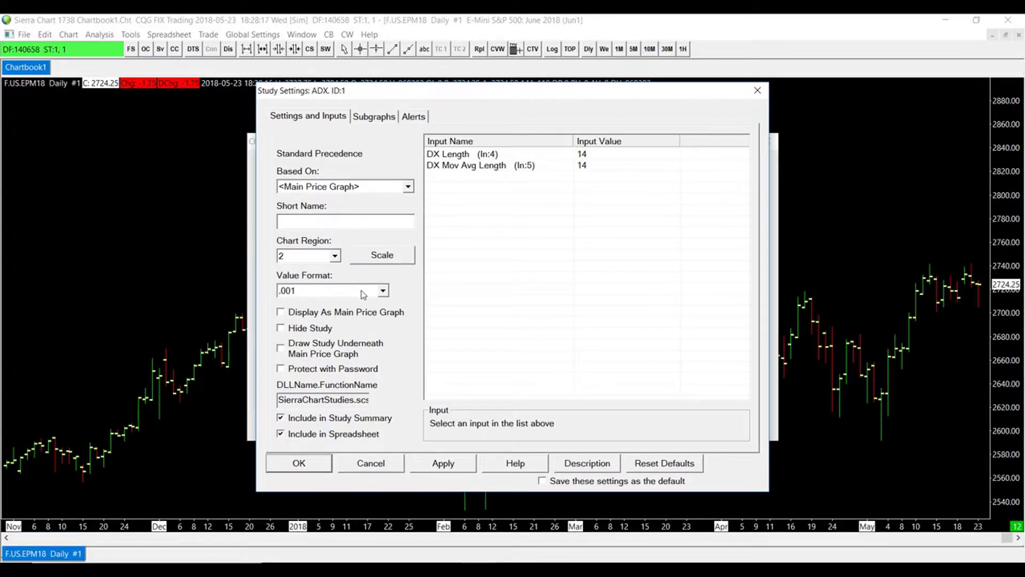
# - Set the ADX value format to .001, apply, and close the study dialogs
pyautogui.click(382, 290)
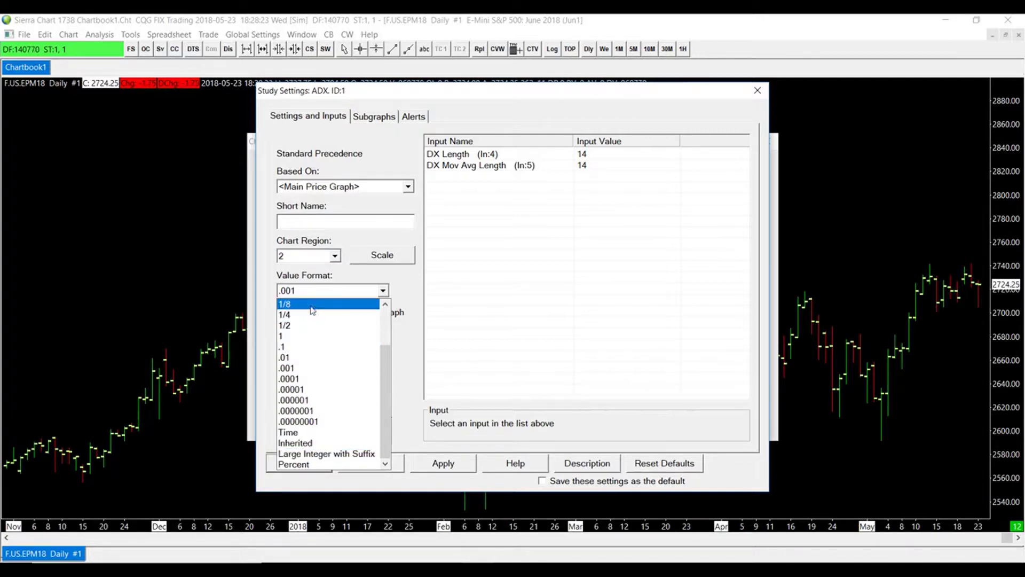
pyautogui.moveTo(339, 442)
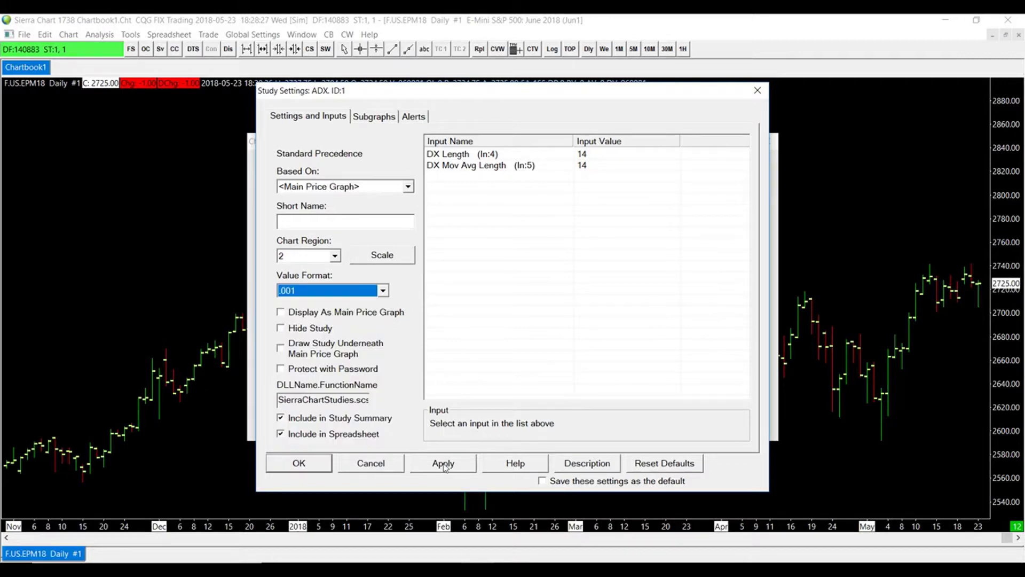
pyautogui.click(443, 463)
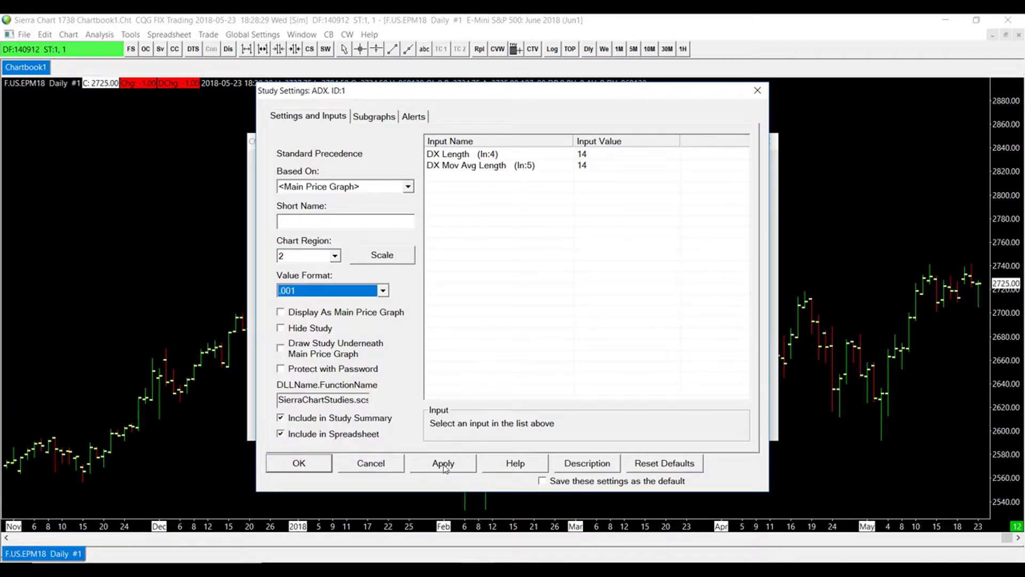
pyautogui.click(442, 462)
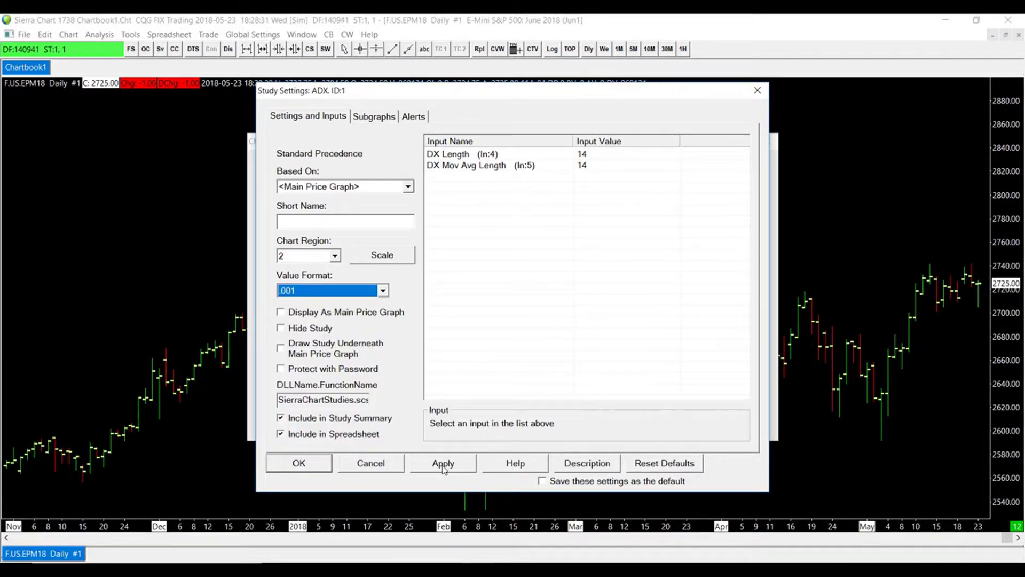
pyautogui.click(298, 463)
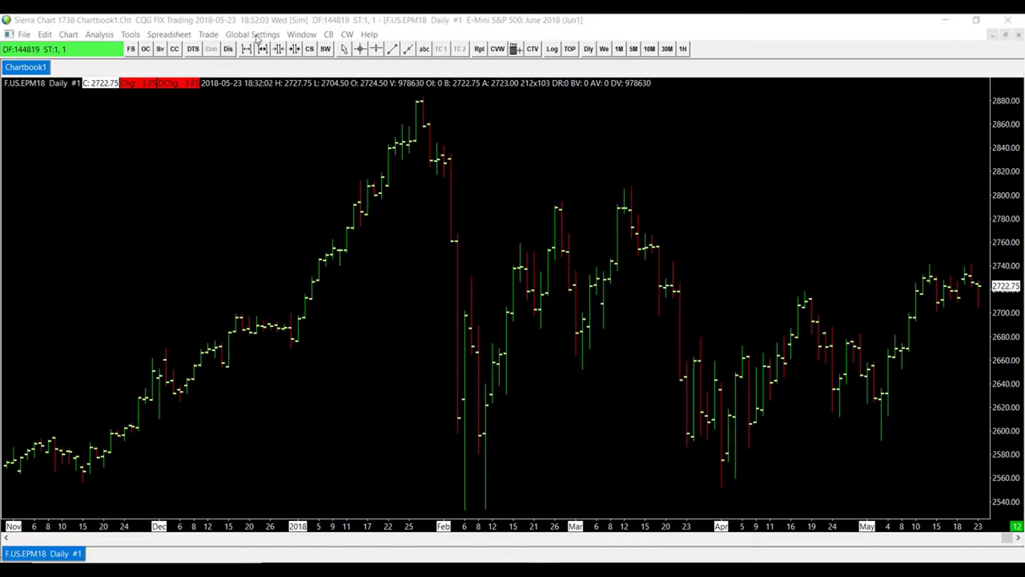
# - Open Global Symbol Settings from the Global Settings menu
pyautogui.click(251, 35)
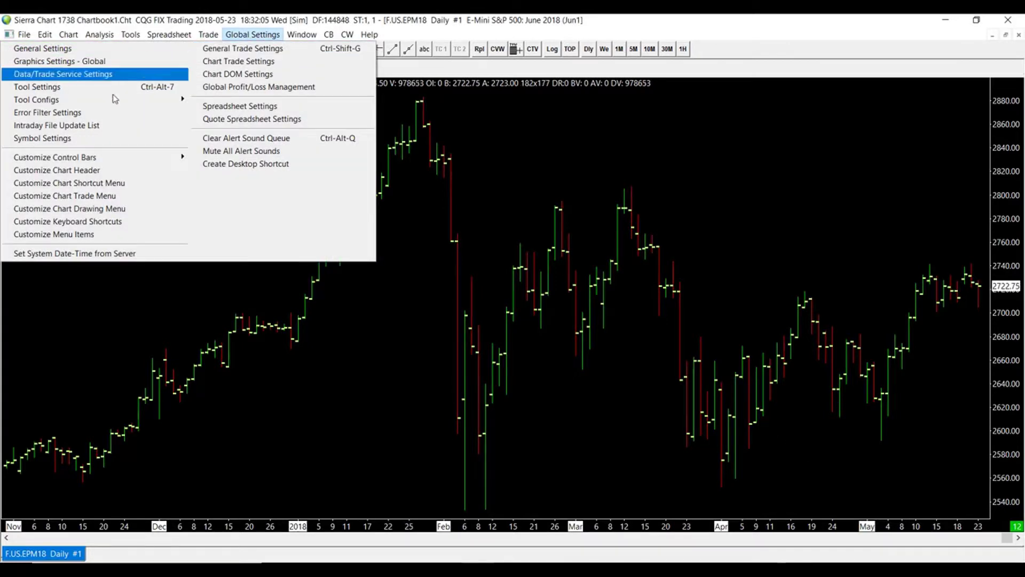
pyautogui.click(42, 138)
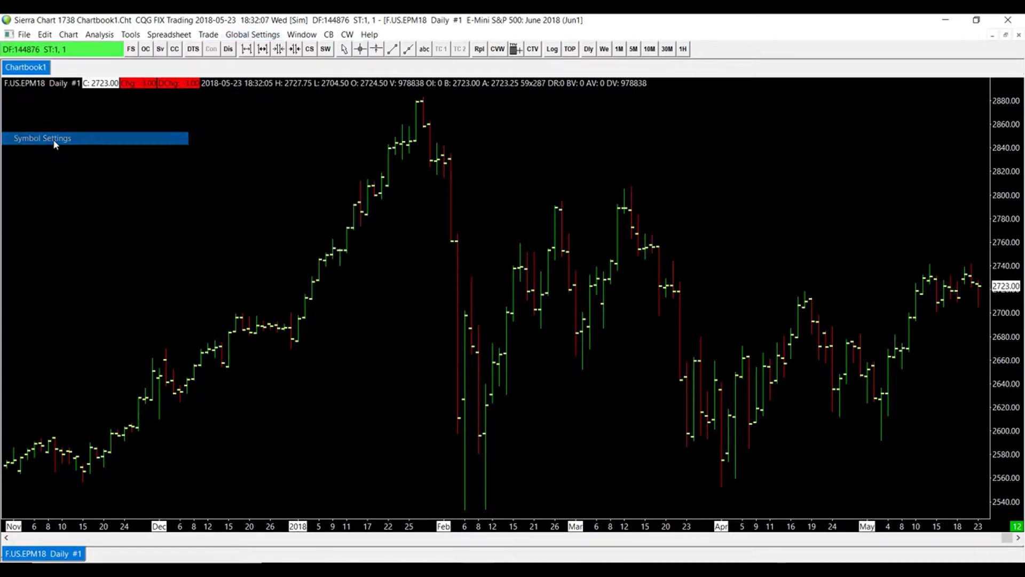
pyautogui.click(42, 138)
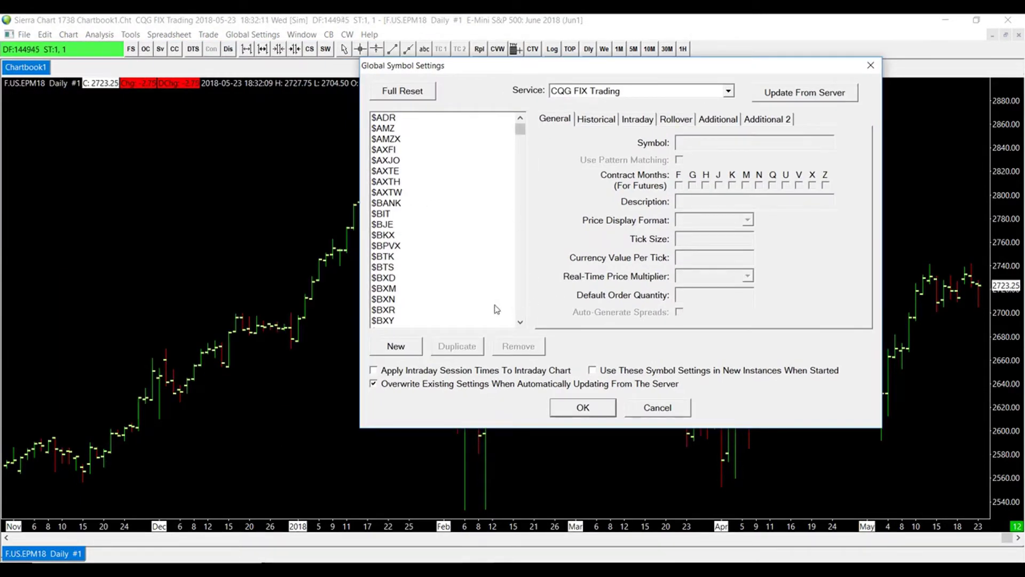
pyautogui.moveTo(389, 208)
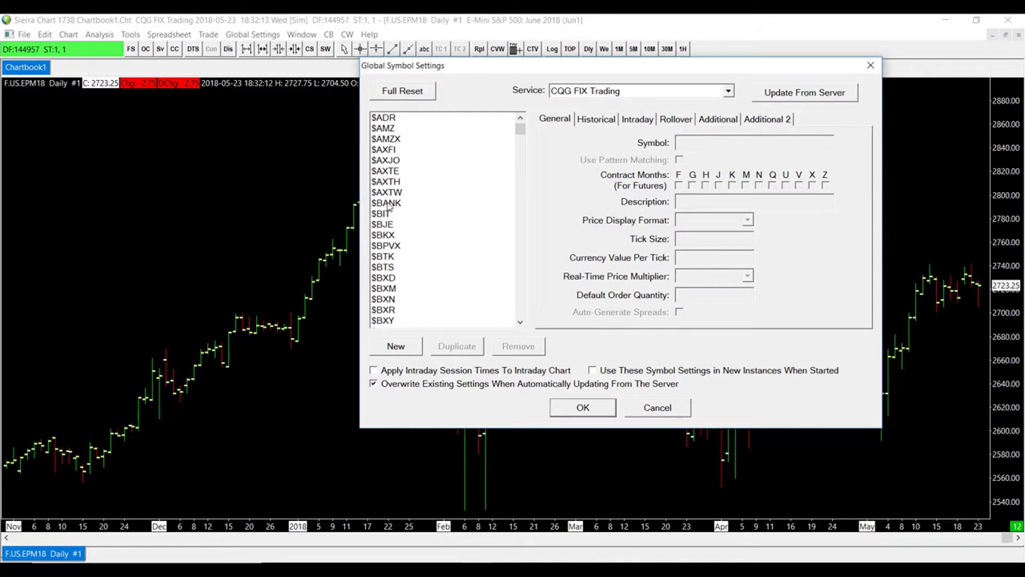
# - Select the $BANK symbol and set its price display format to .01
pyautogui.click(387, 203)
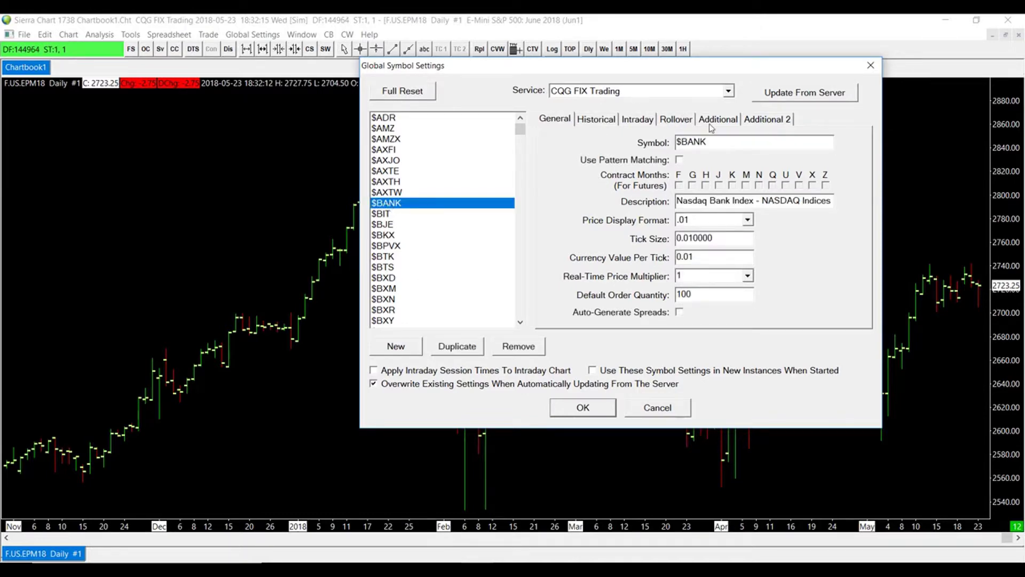
pyautogui.moveTo(745, 242)
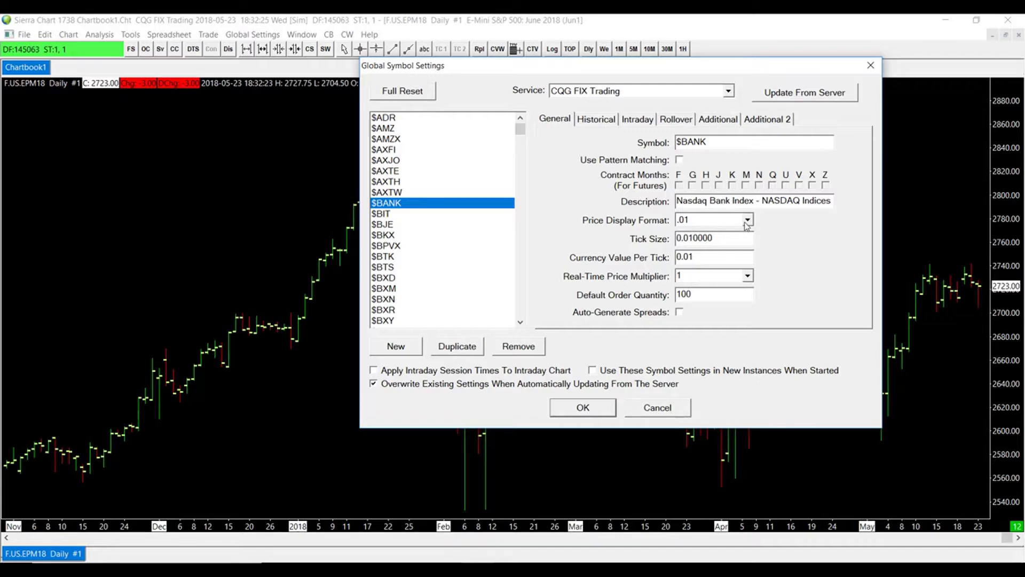
pyautogui.click(748, 219)
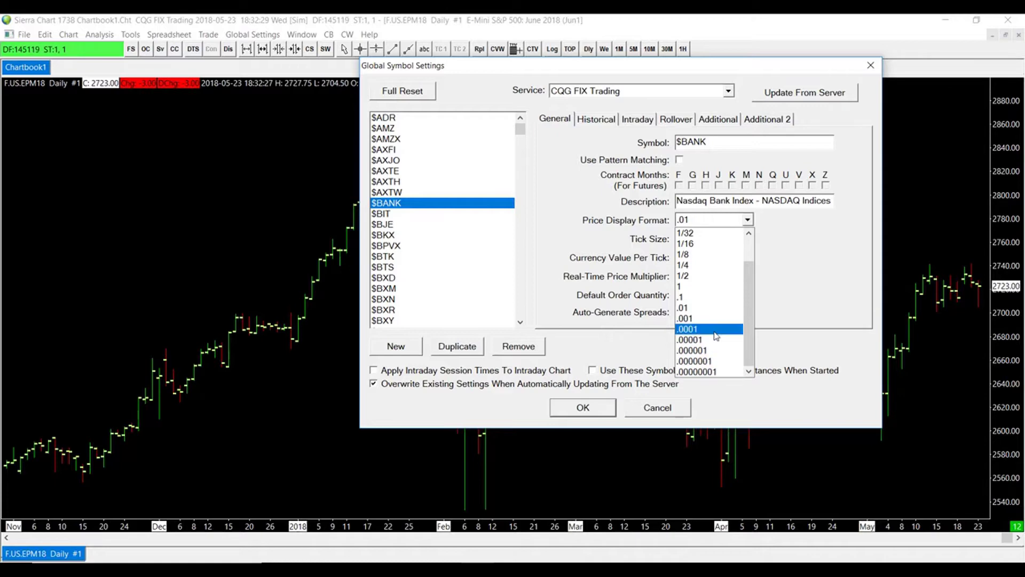
pyautogui.click(681, 308)
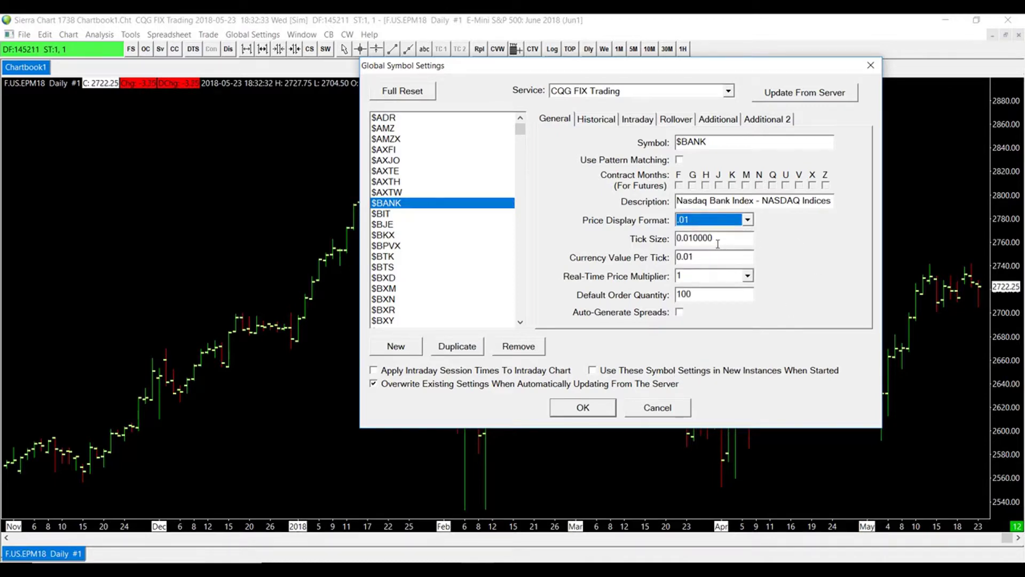
pyautogui.moveTo(664, 266)
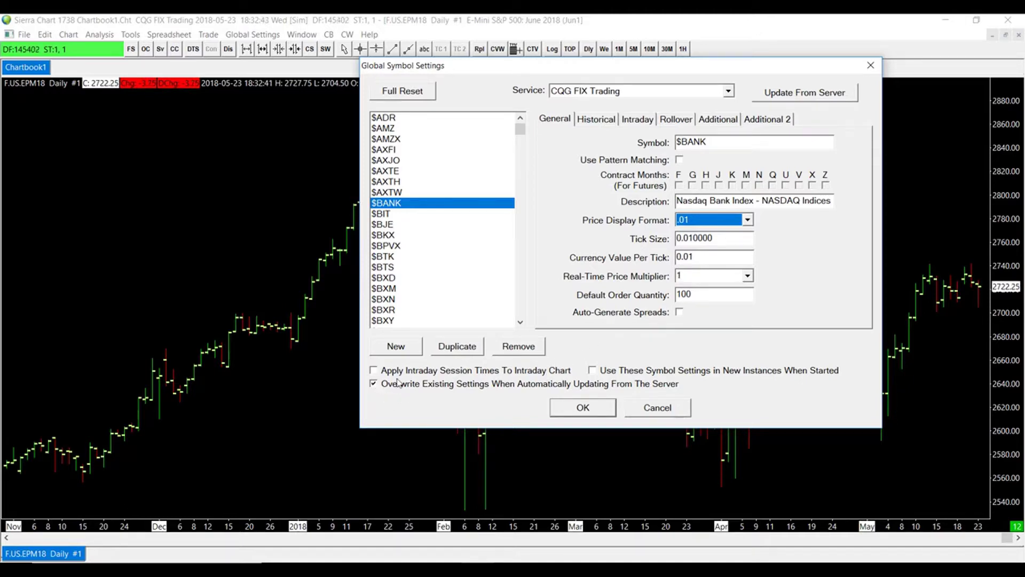
# - Untick Overwrite Existing Settings When Automatically Updating From The Server, then OK
pyautogui.click(373, 384)
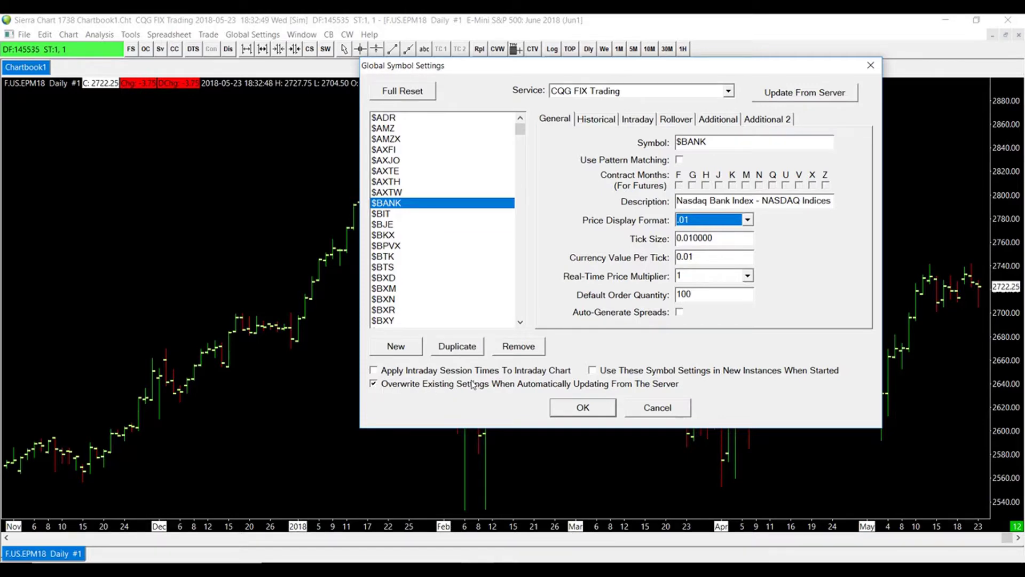
pyautogui.click(374, 383)
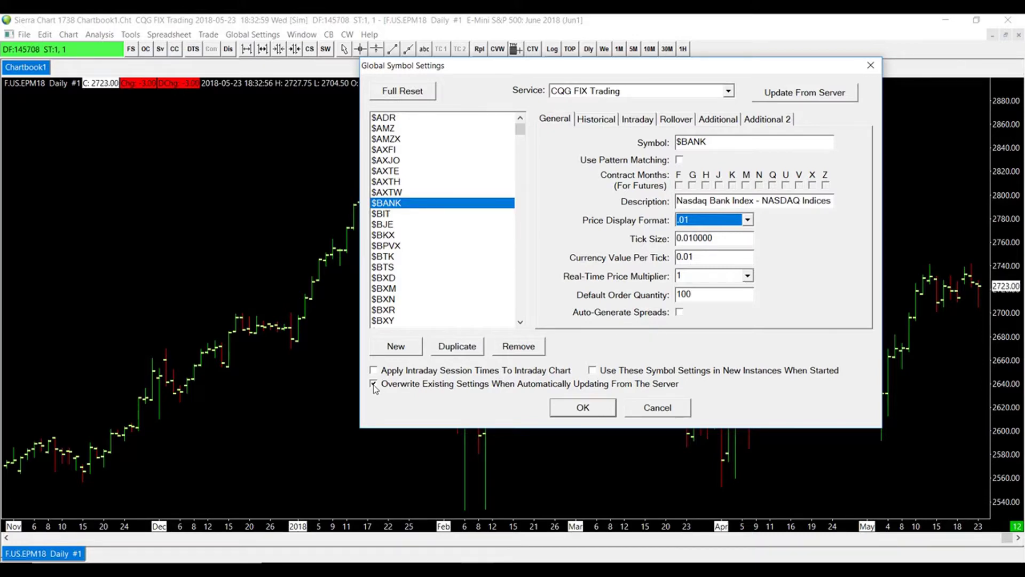
pyautogui.click(374, 384)
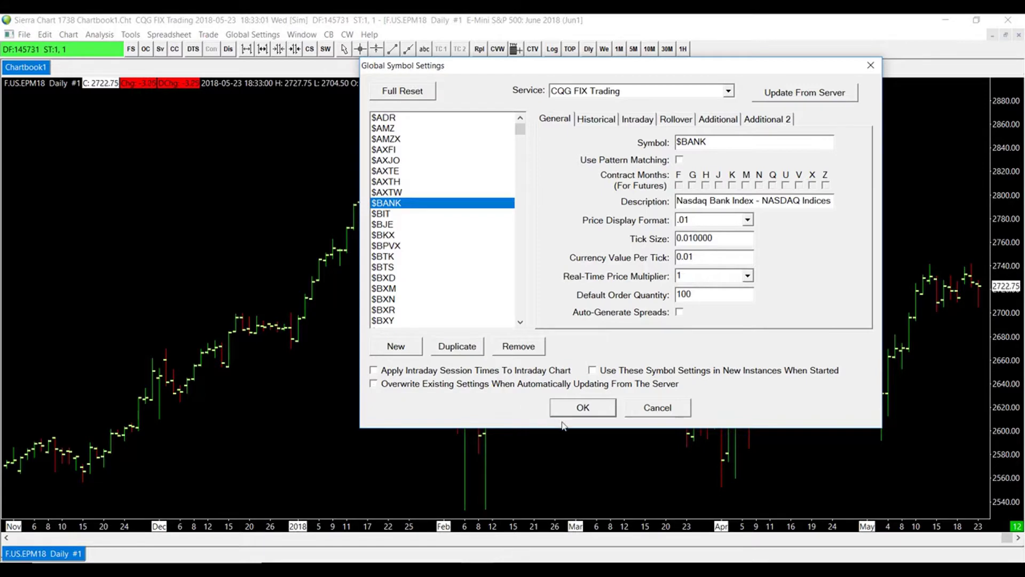
pyautogui.click(581, 408)
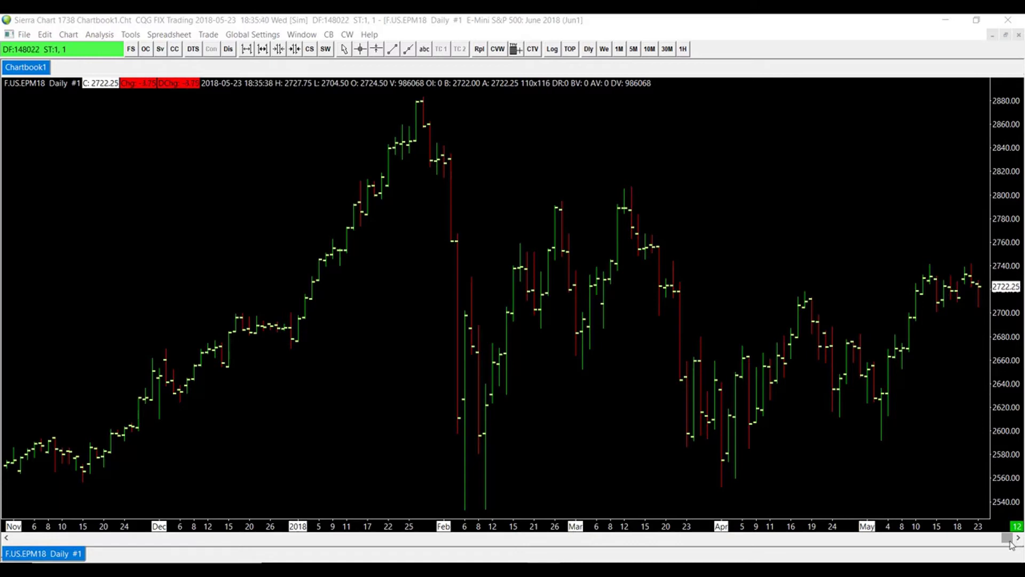
pyautogui.moveTo(75, 39)
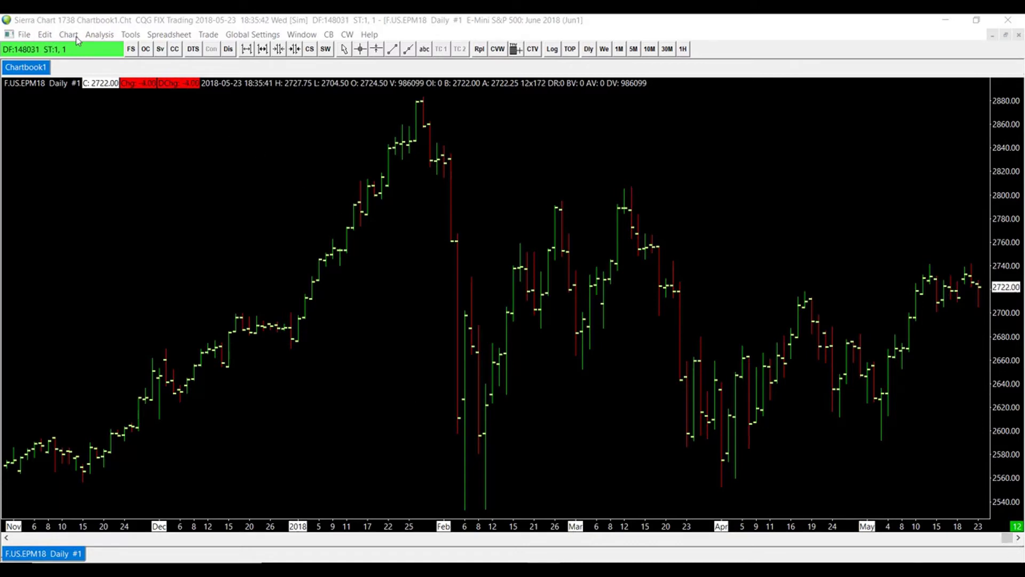
pyautogui.click(68, 34)
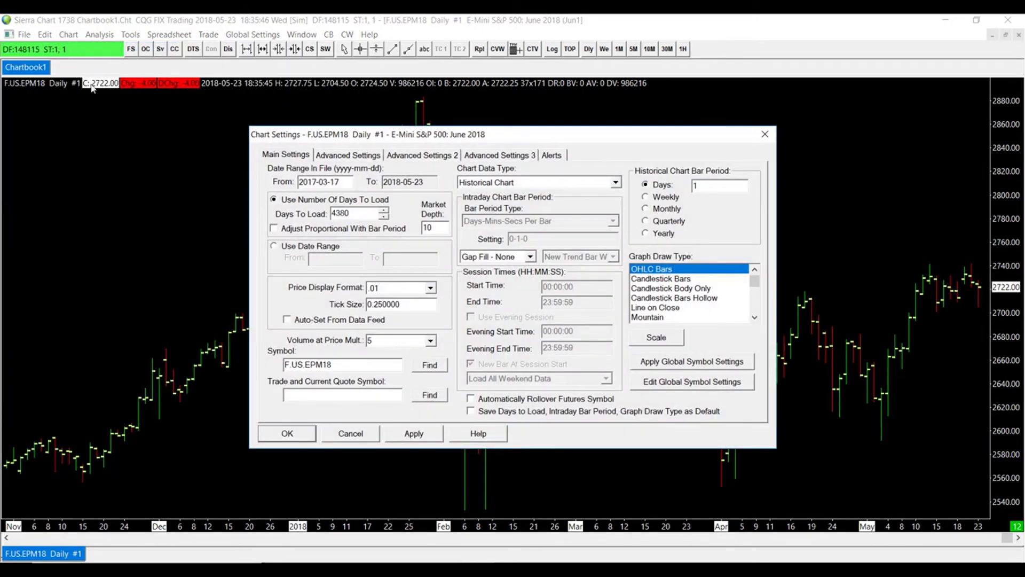
pyautogui.moveTo(692, 267)
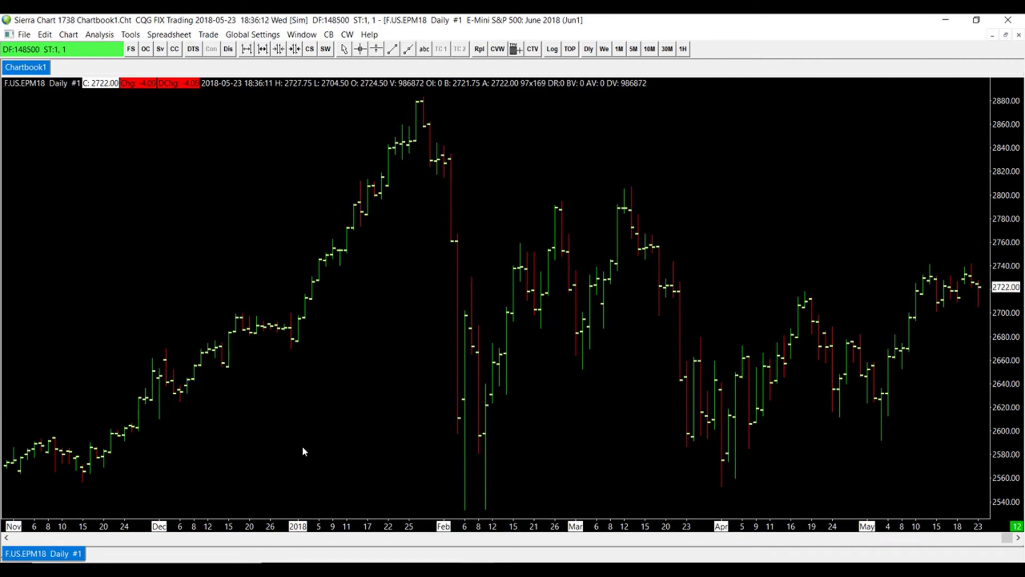
pyautogui.moveTo(482, 338)
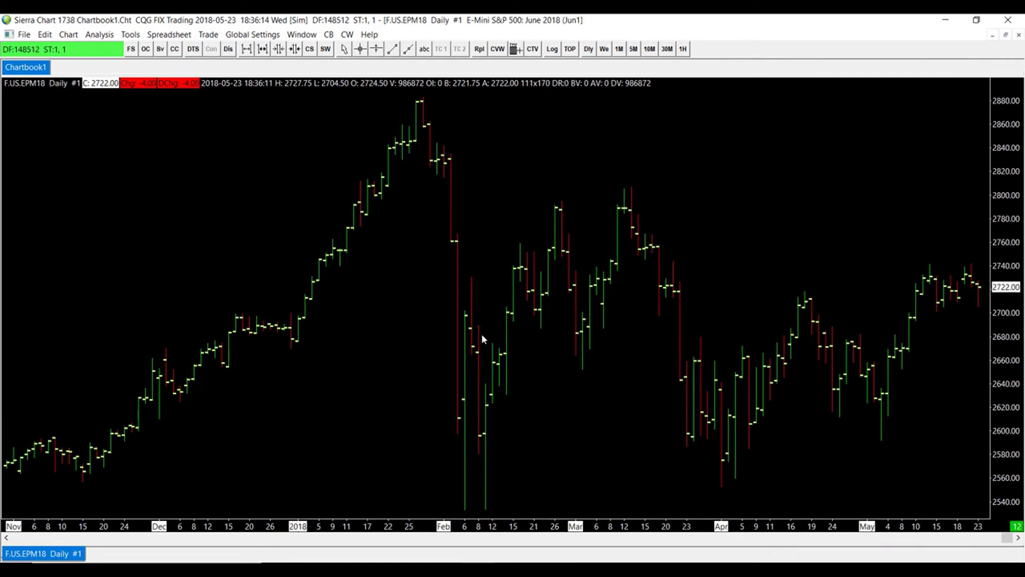